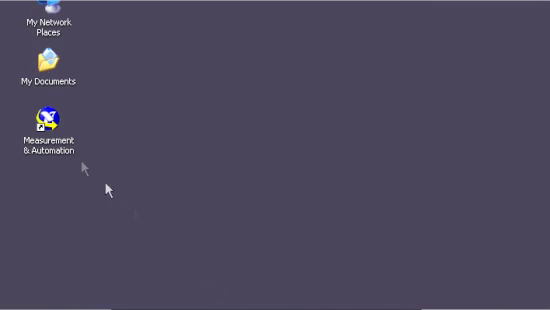
- Launch Measurement & Automation Explorer from its desktop shortcut
double_click(44, 115)
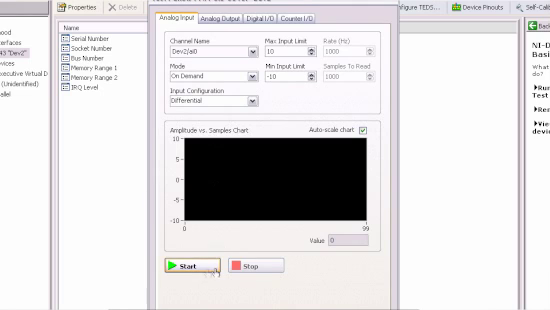
- Start an on-demand analog input reading on Dev2/ai0 in the test panel
left_click(185, 266)
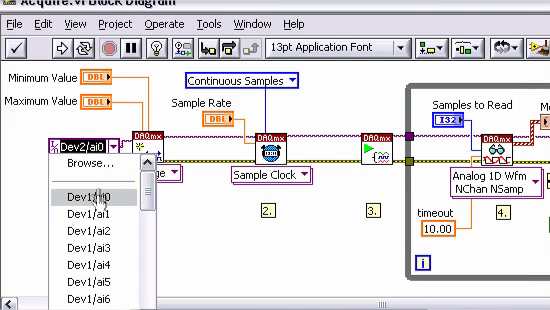
- Choose Dev1/ai0 for the physical channel constant in Acquire.vi
left_click(70, 192)
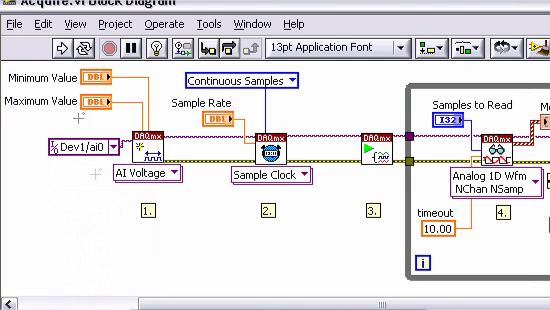